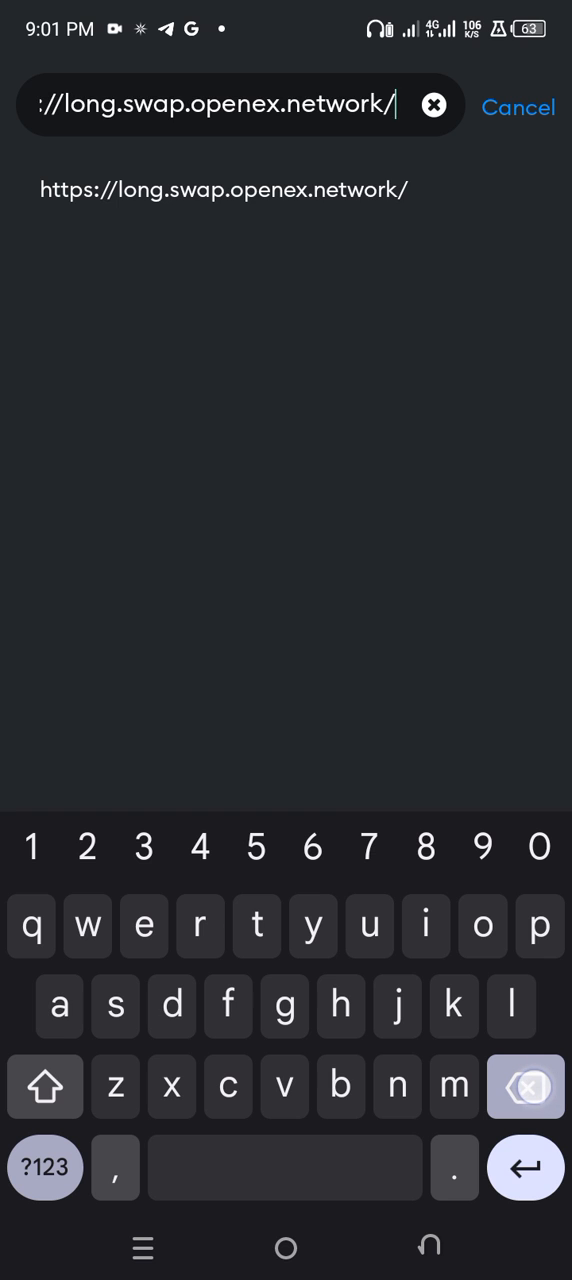
Clear the address bar and enter scan.coredao.org to load the Core Scan explorer.
left_click(432, 104)
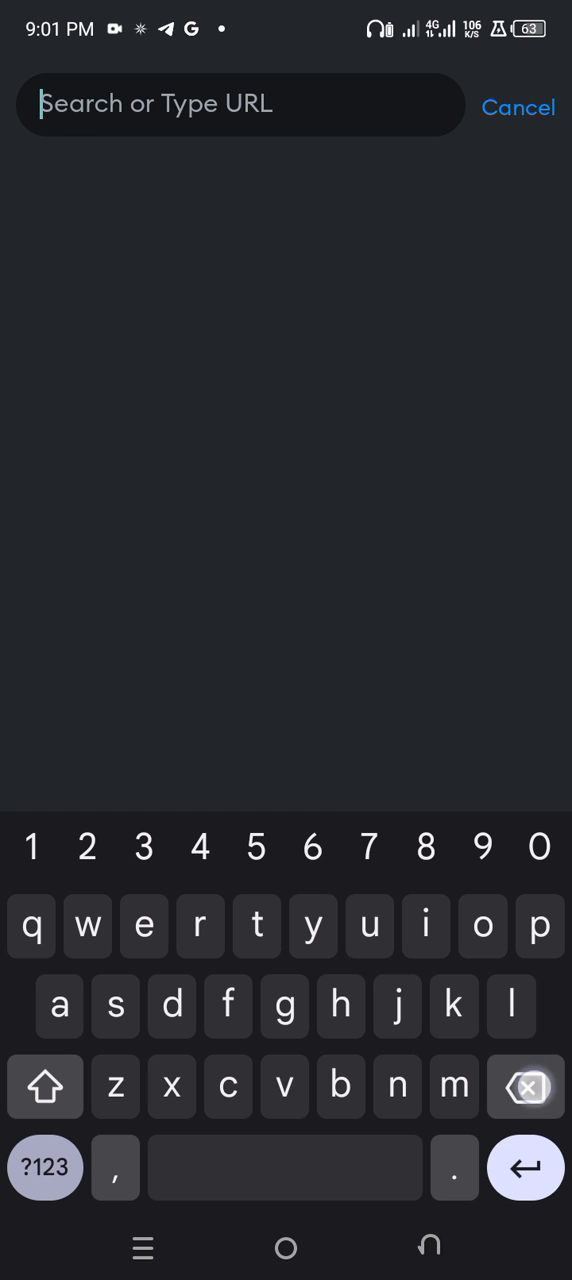
type("scan i")
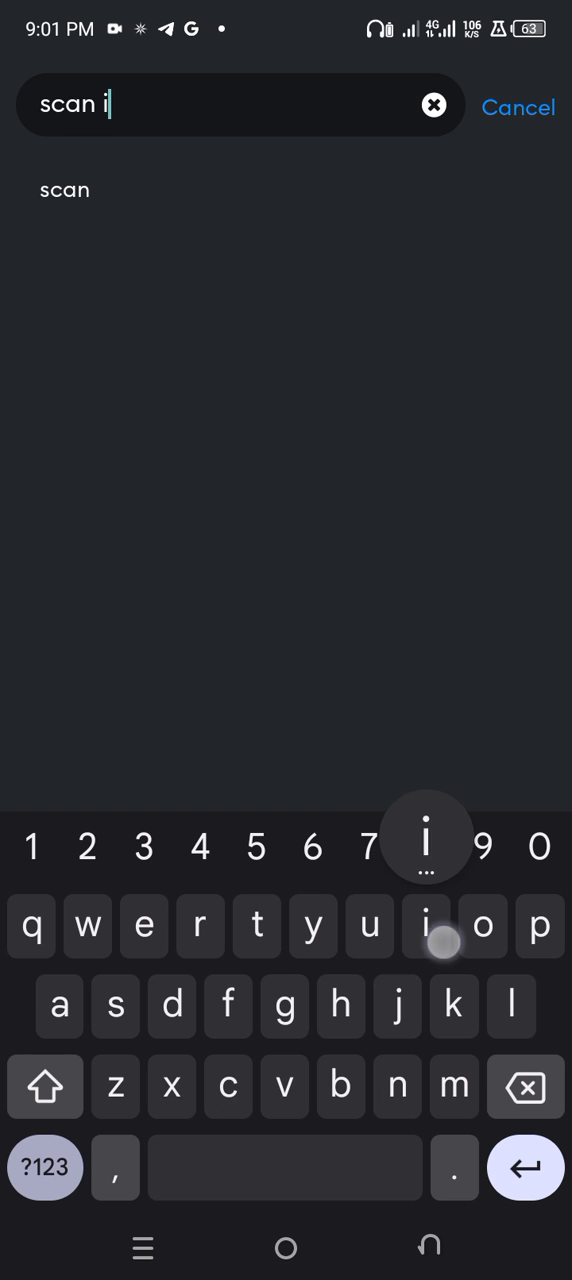
type(".coredao")
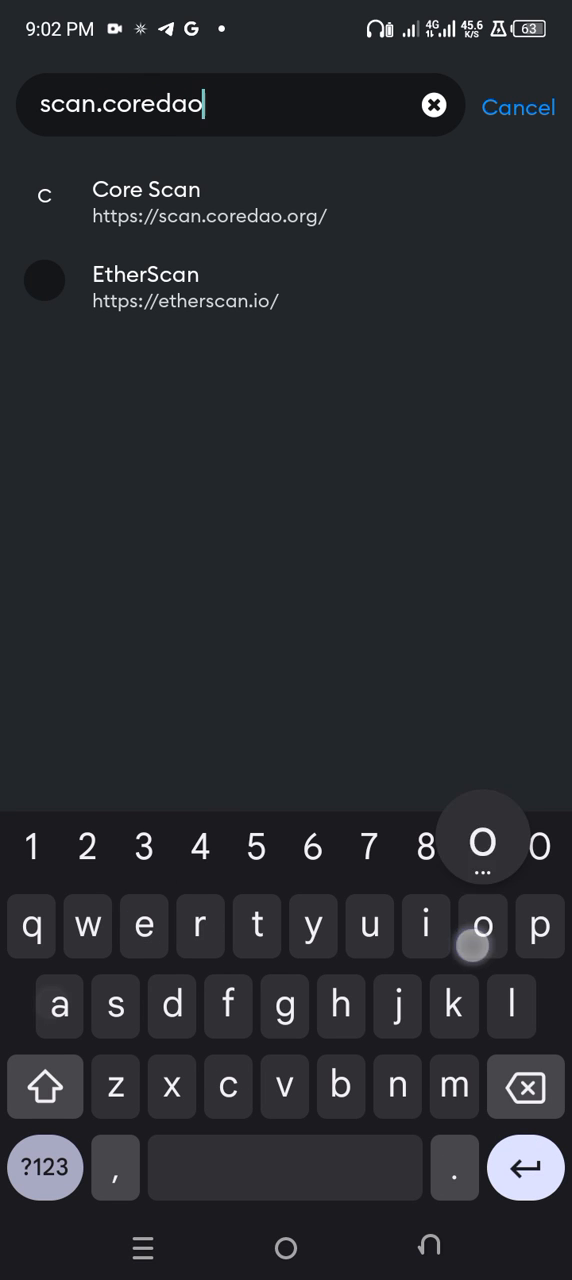
type(".org")
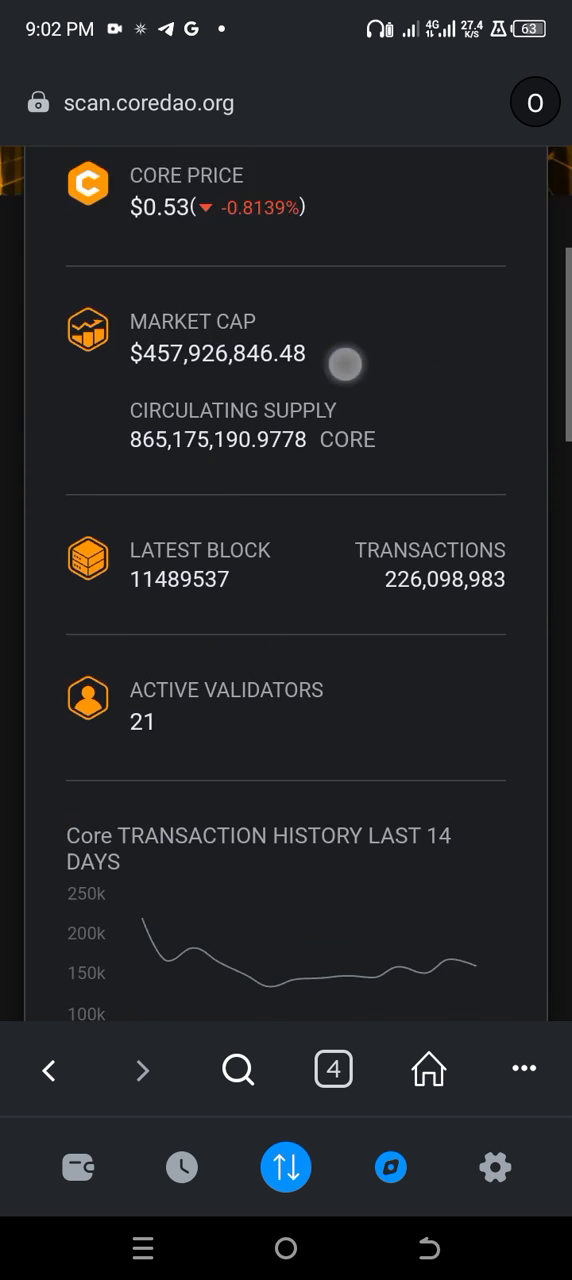
Scroll to the Core Scan footer past Latest Blocks and Transactions to reach Add Core Network.
scroll("down", 3)
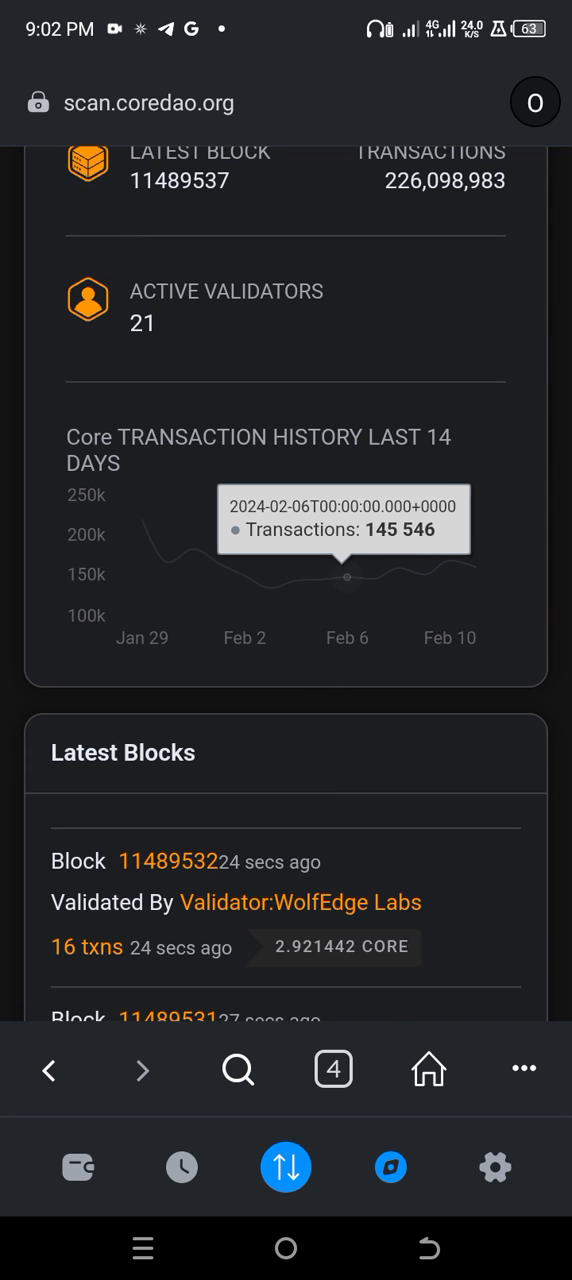
scroll("down", 3)
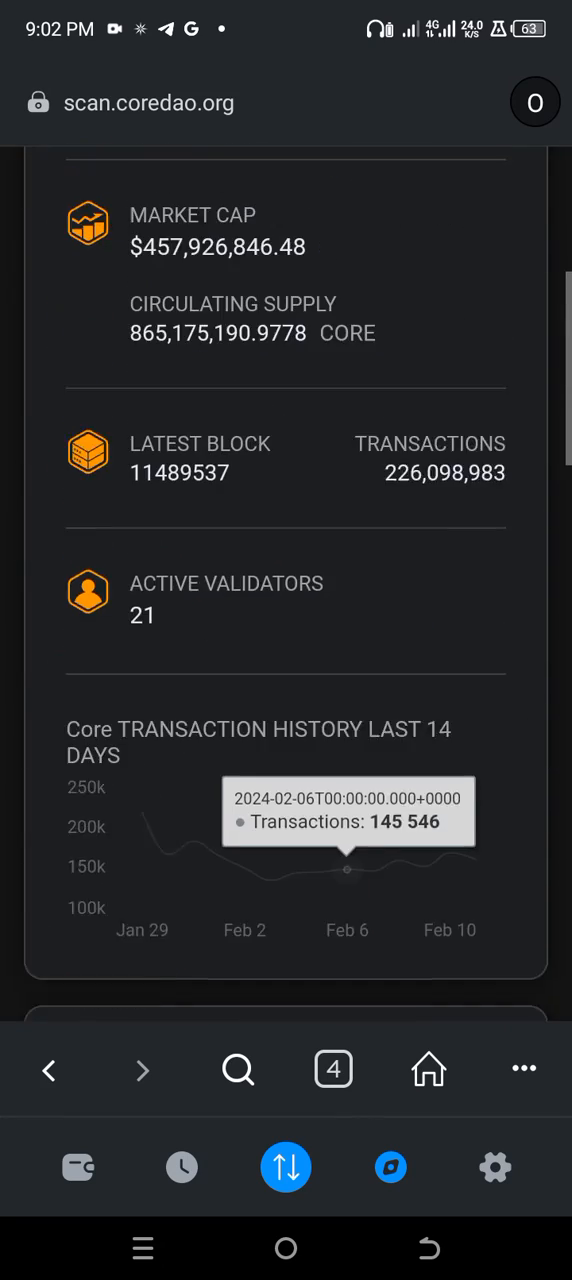
scroll("down", 3)
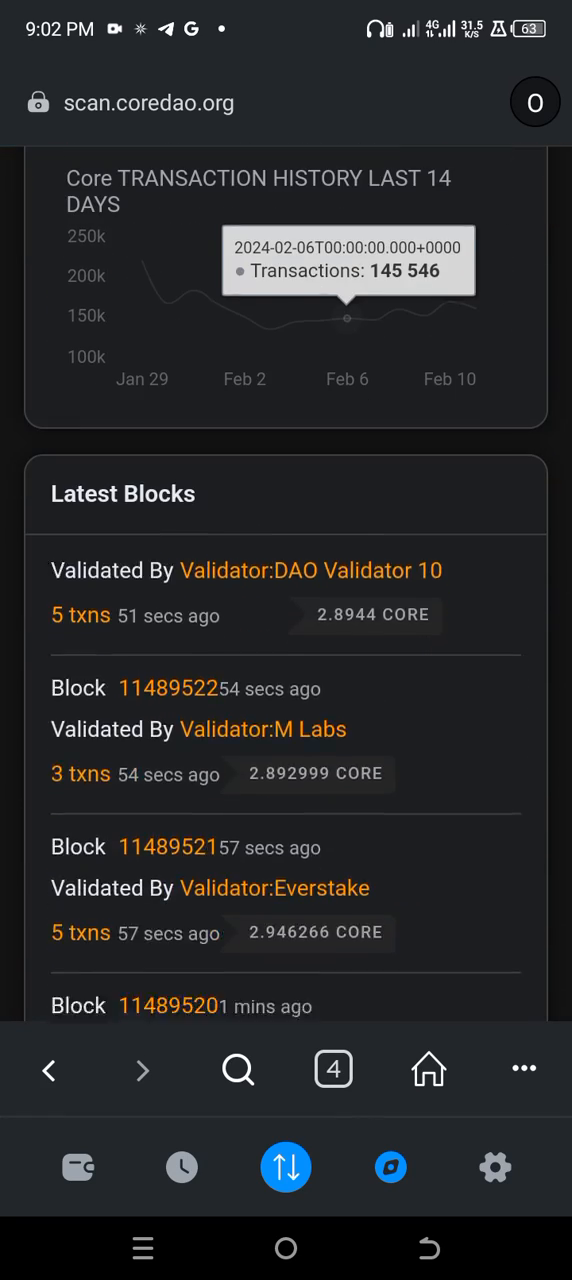
scroll("down", 3)
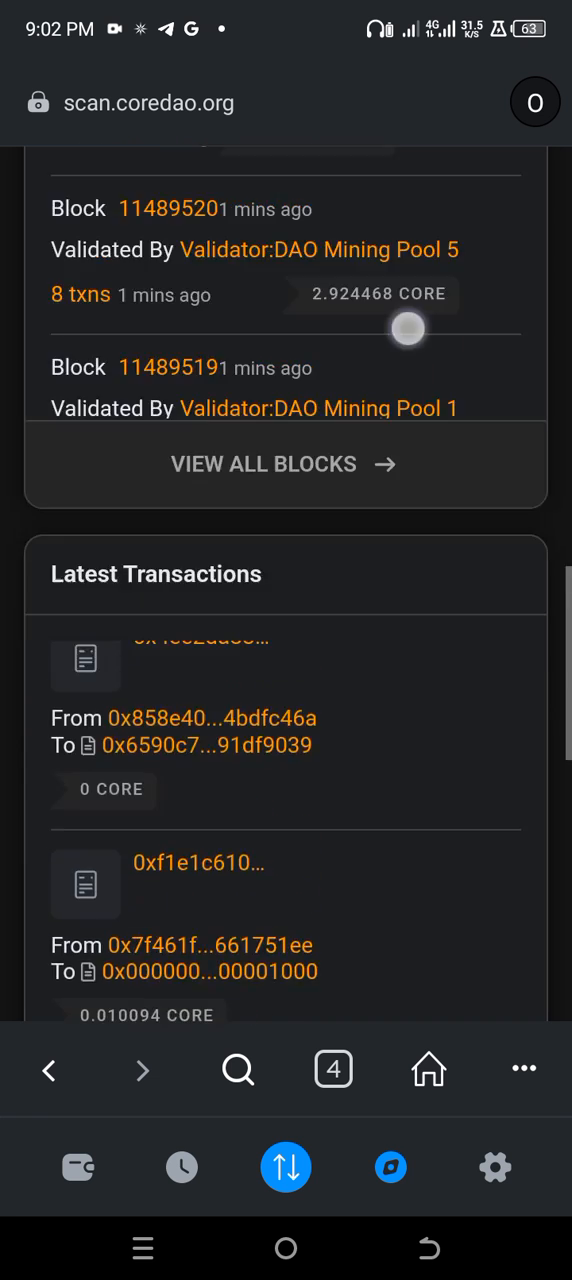
scroll("down", 3)
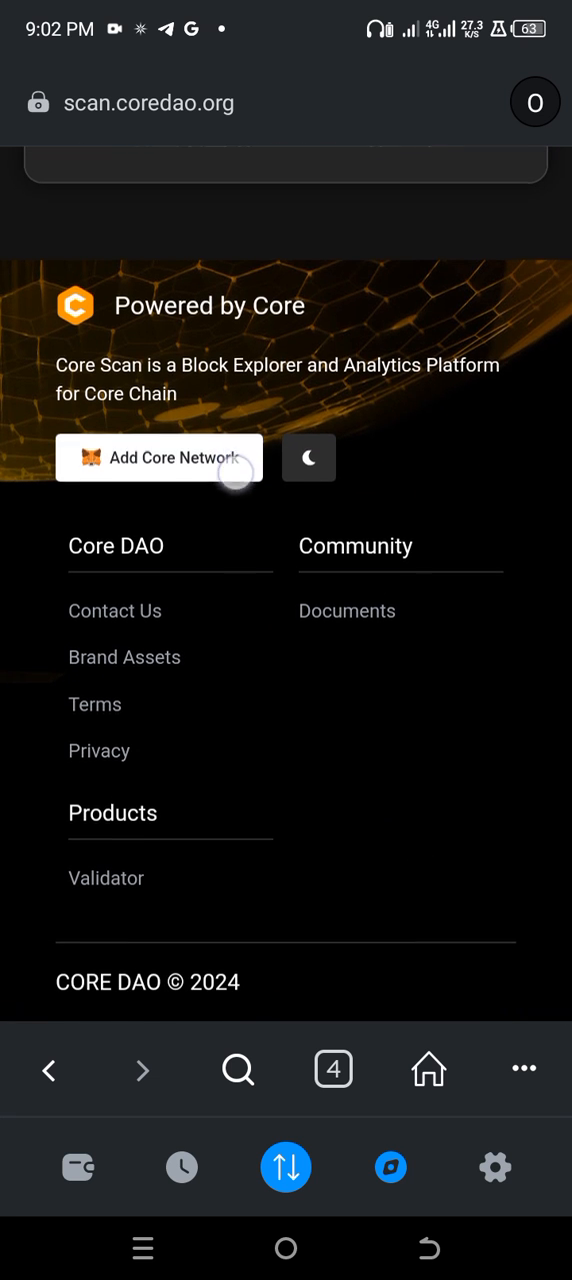
scroll("down", 3)
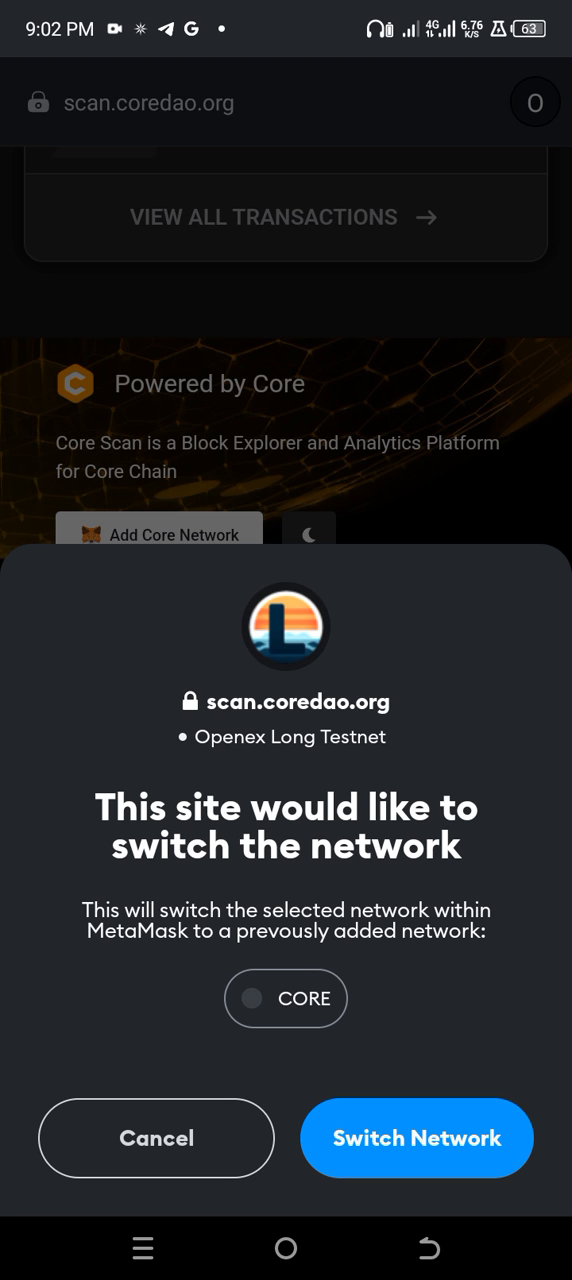
Confirm Switch Network so the wallet moves to the CORE network.
left_click(416, 1138)
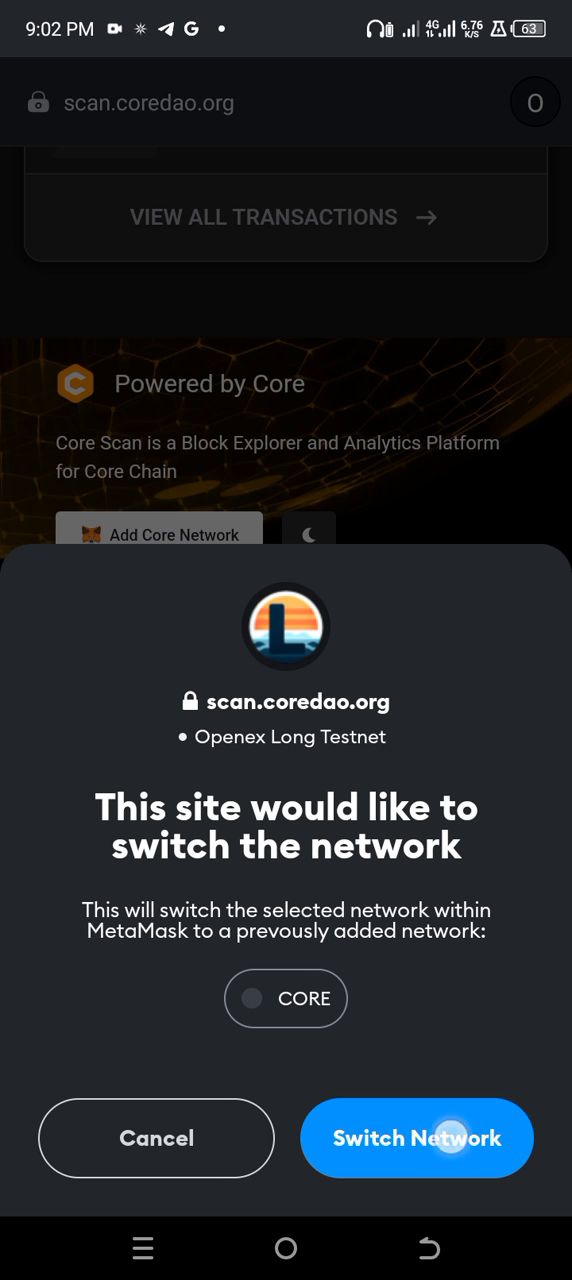